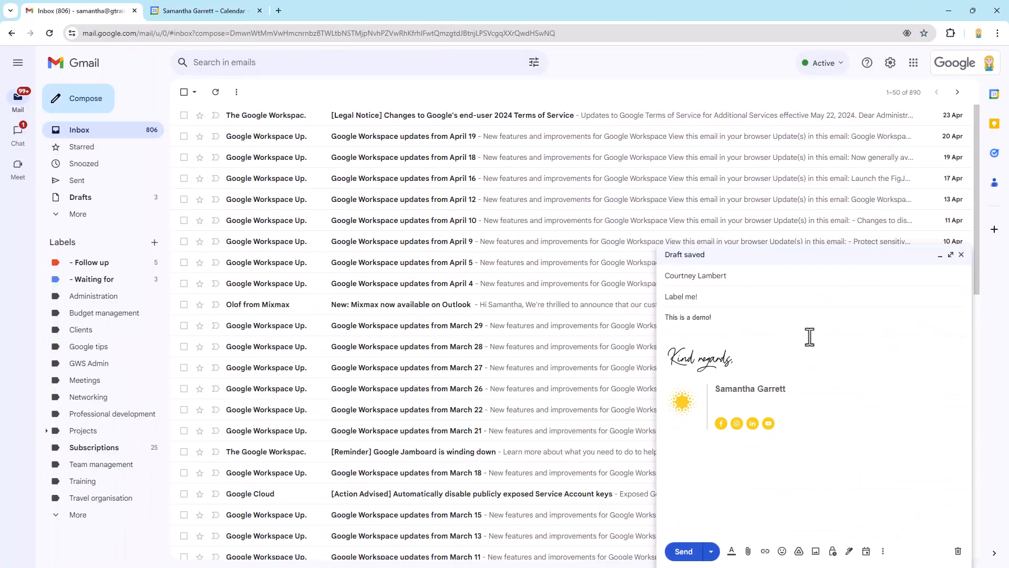
From the compose window's Label menu, tick 'Waiting for' and 'Clients' on the Label me! draft.
{"action": "left_click", "coordinate": [707, 316]}
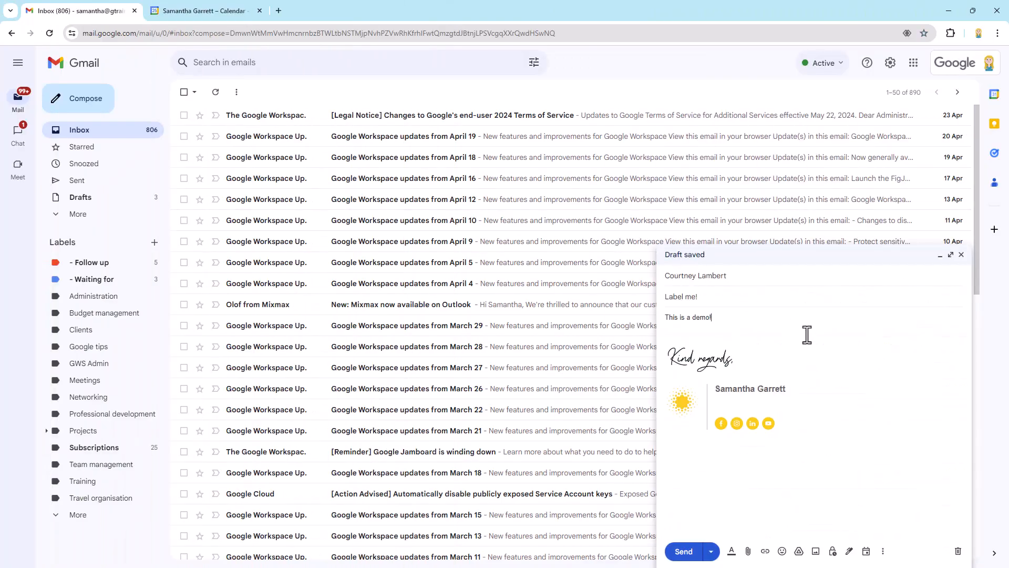
{"action": "mouse_move", "coordinate": [790, 328]}
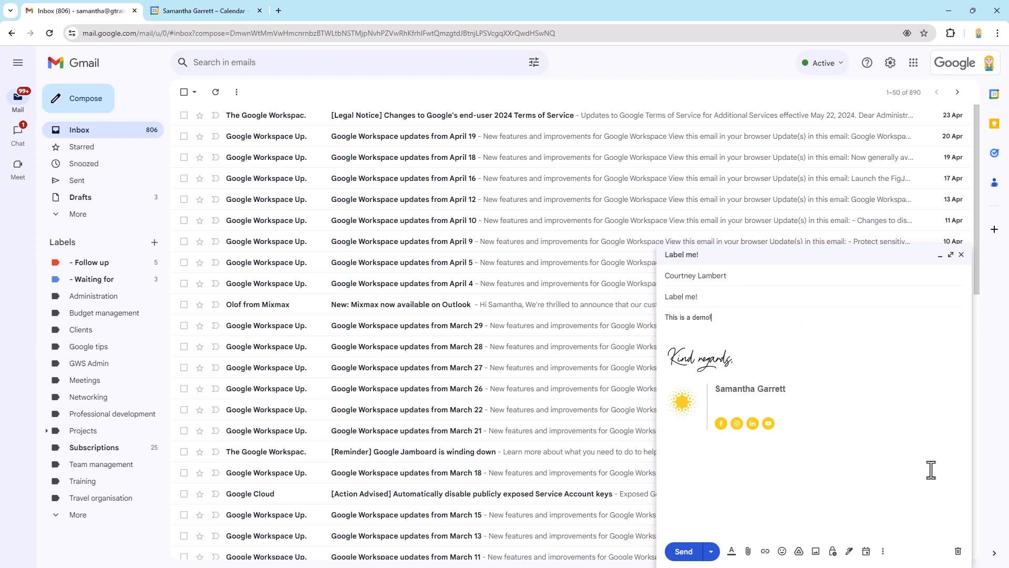
{"action": "mouse_move", "coordinate": [883, 551]}
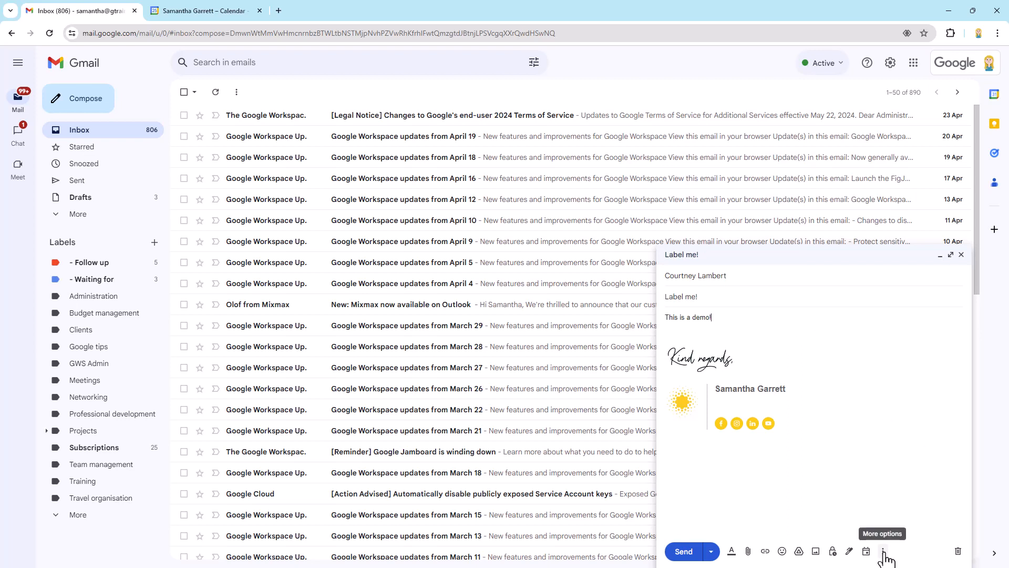
{"action": "left_click", "coordinate": [884, 551]}
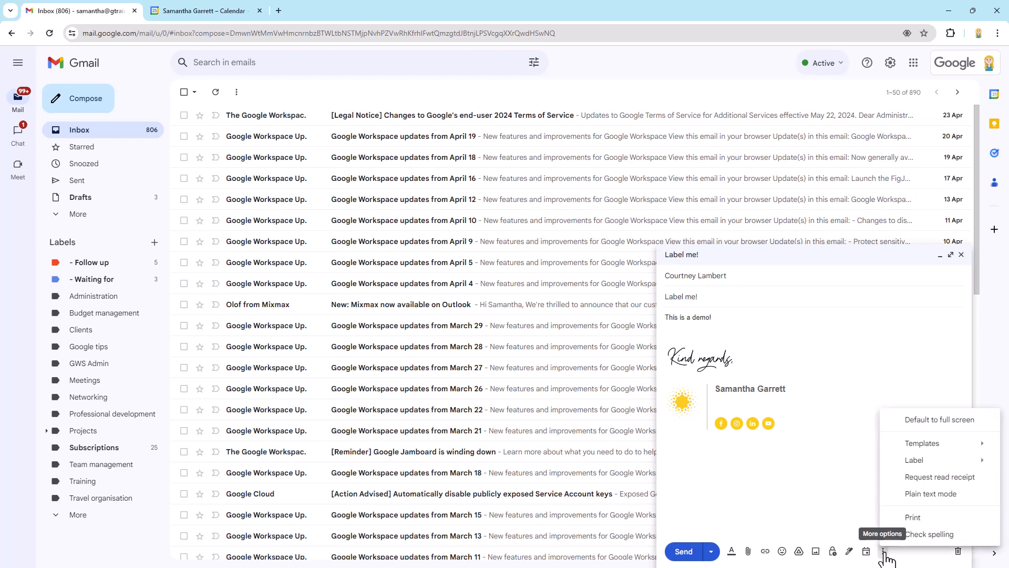
{"action": "left_click", "coordinate": [914, 460]}
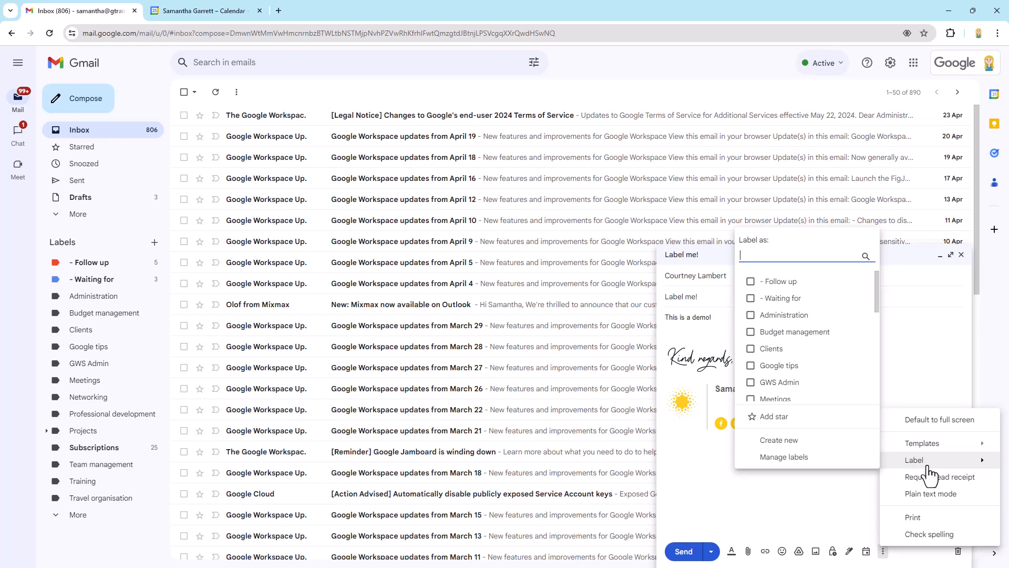
{"action": "scroll", "scroll_direction": "down", "scroll_amount": 3}
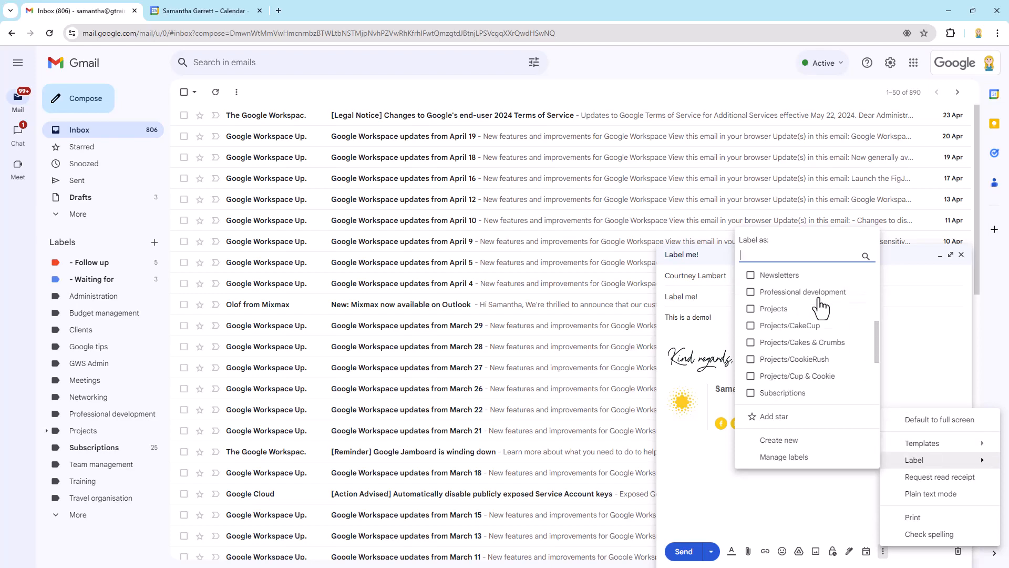
{"action": "scroll", "scroll_direction": "up", "scroll_amount": 3}
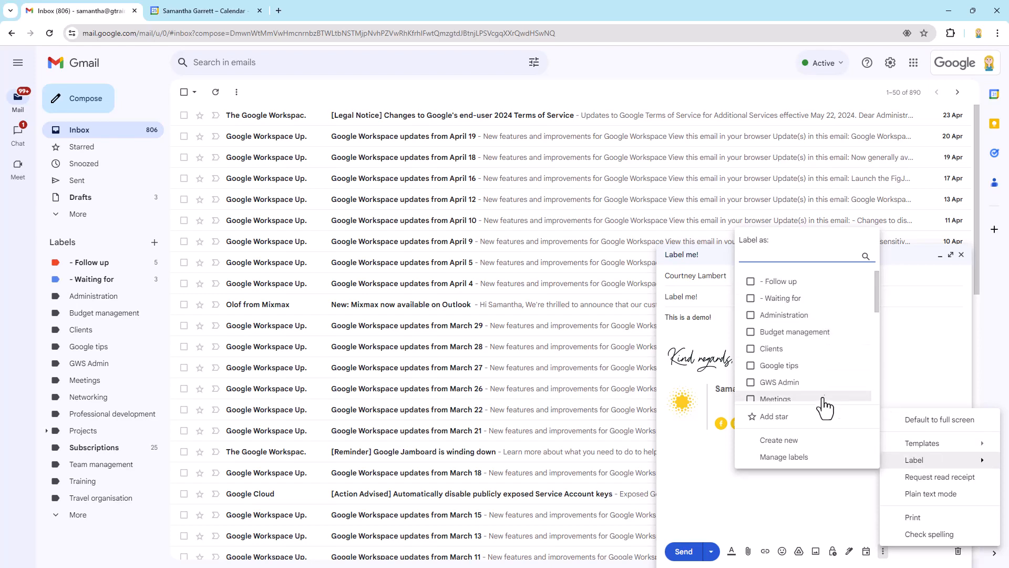
{"action": "mouse_move", "coordinate": [821, 365]}
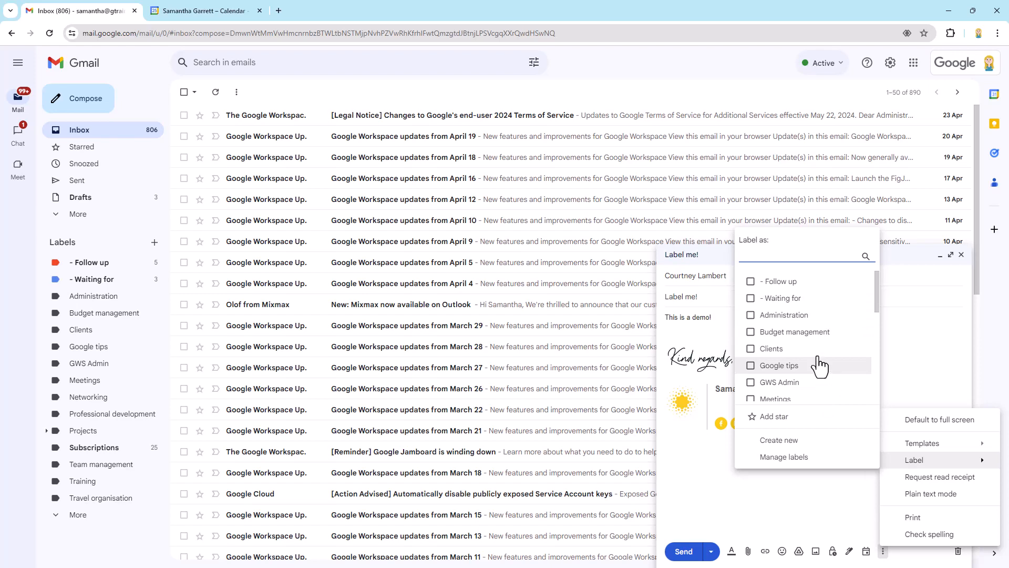
{"action": "left_click", "coordinate": [751, 297]}
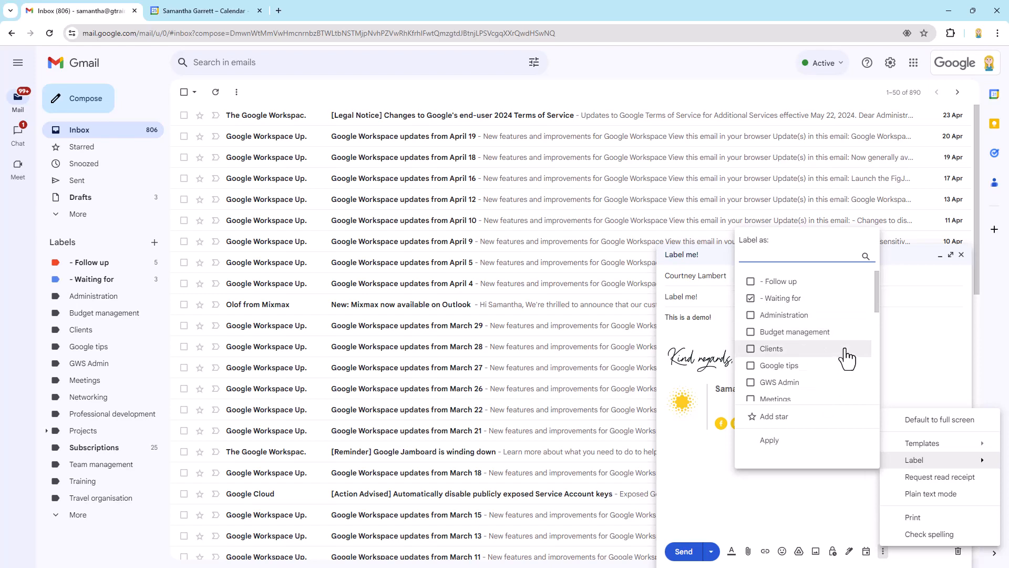
{"action": "left_click", "coordinate": [750, 348]}
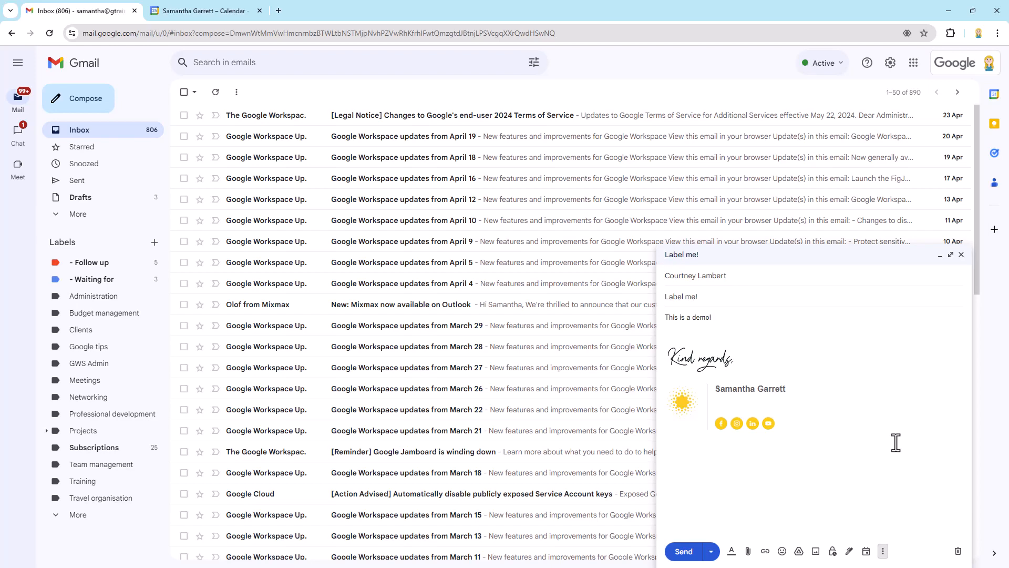
{"action": "mouse_move", "coordinate": [683, 551]}
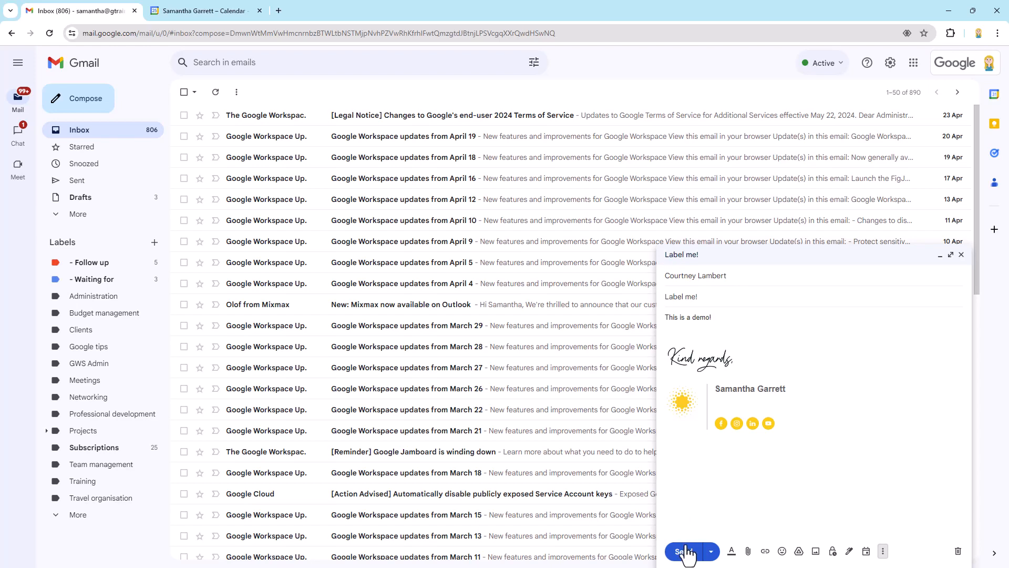
Send the labelled 'Label me!' email.
{"action": "left_click", "coordinate": [684, 551]}
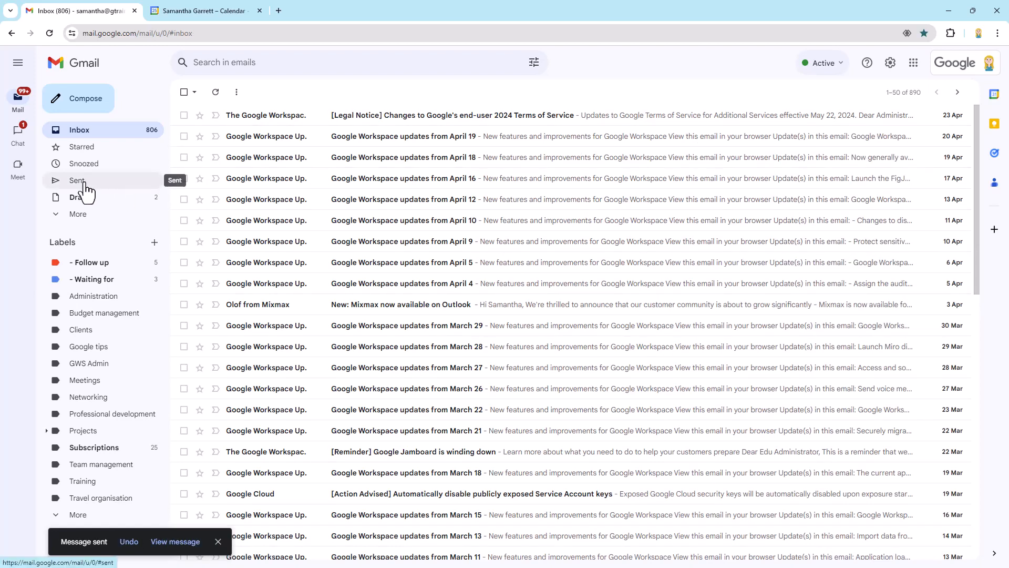
Check Sent, then the Waiting for and Clients label views for the Label me! email.
{"action": "left_click", "coordinate": [77, 180]}
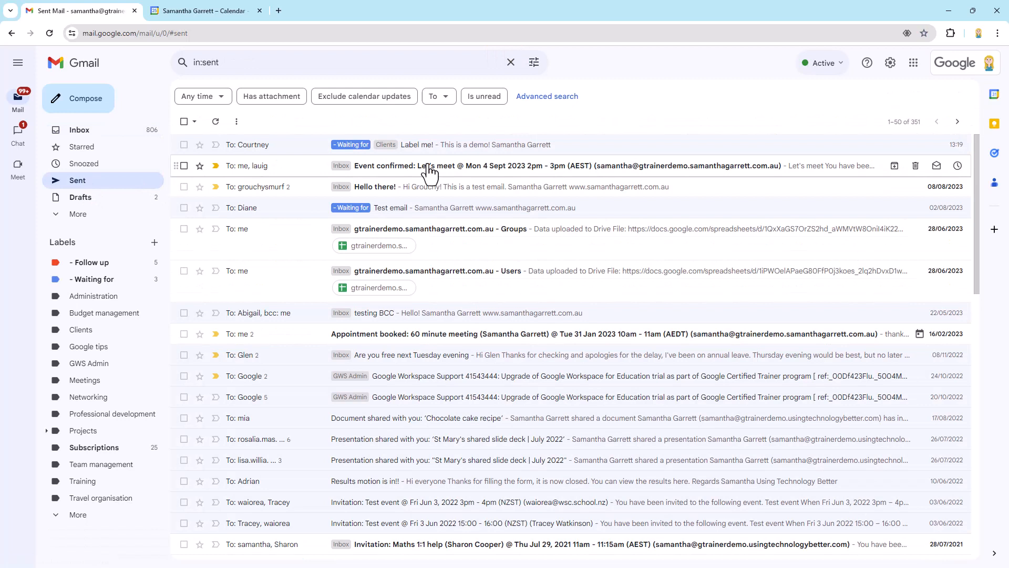
{"action": "mouse_move", "coordinate": [399, 144]}
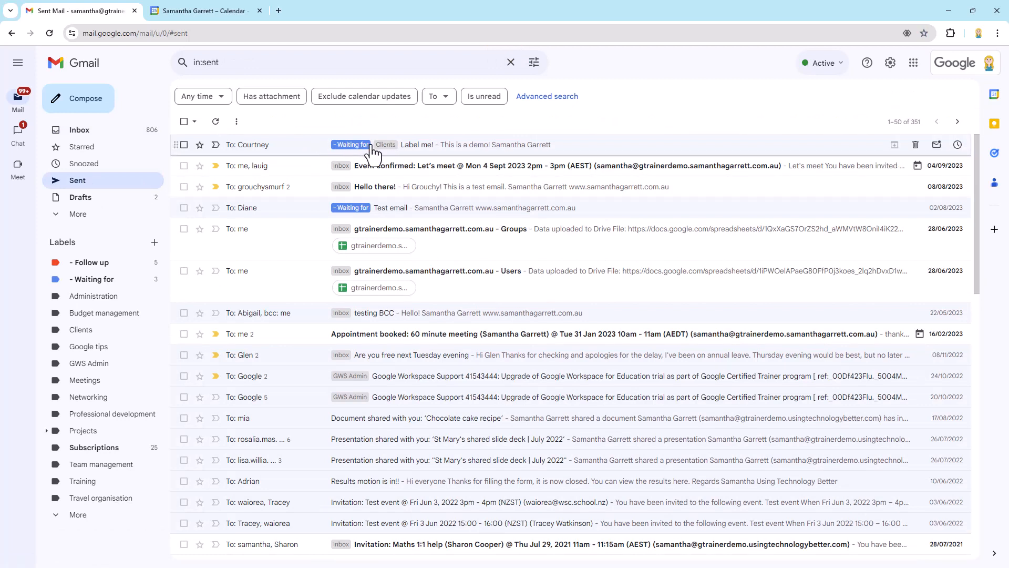
{"action": "left_click", "coordinate": [92, 279]}
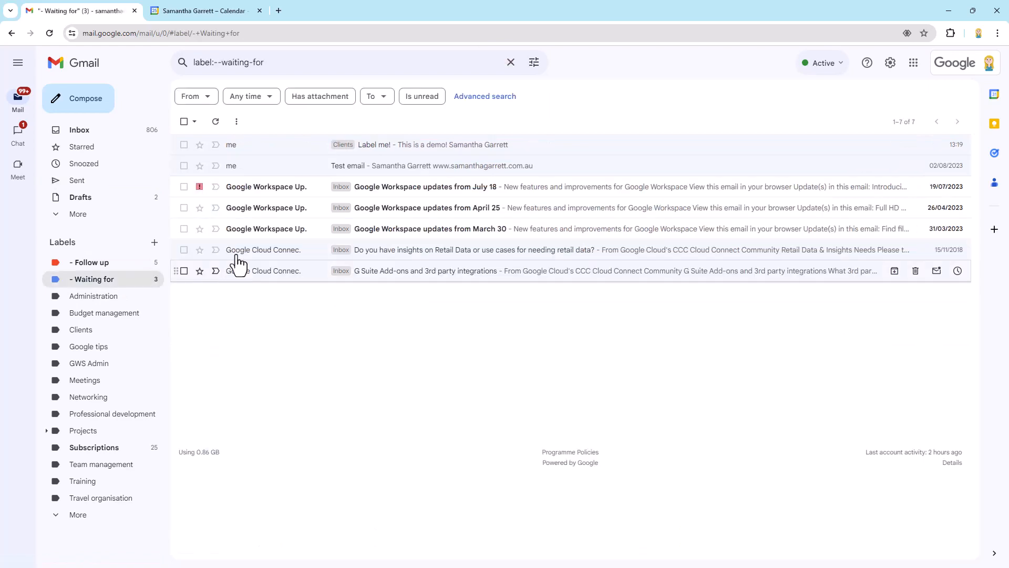
{"action": "mouse_move", "coordinate": [104, 313]}
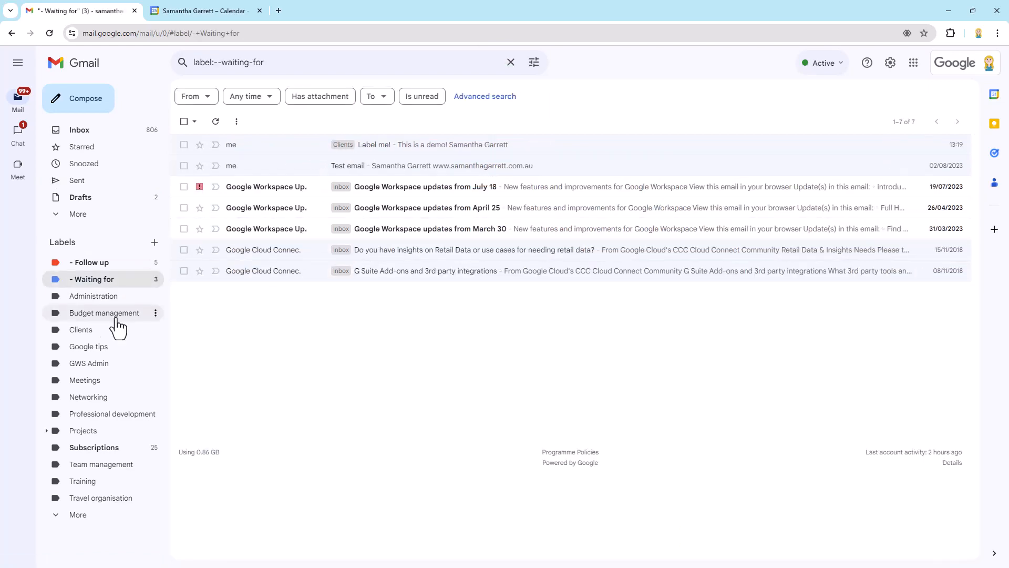
{"action": "left_click", "coordinate": [81, 329]}
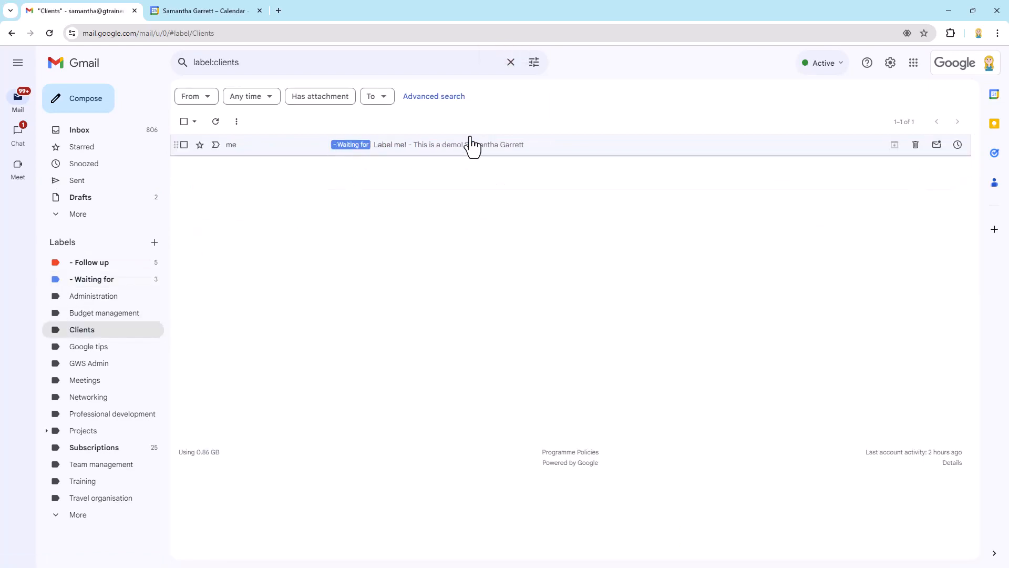
{"action": "mouse_move", "coordinate": [464, 152]}
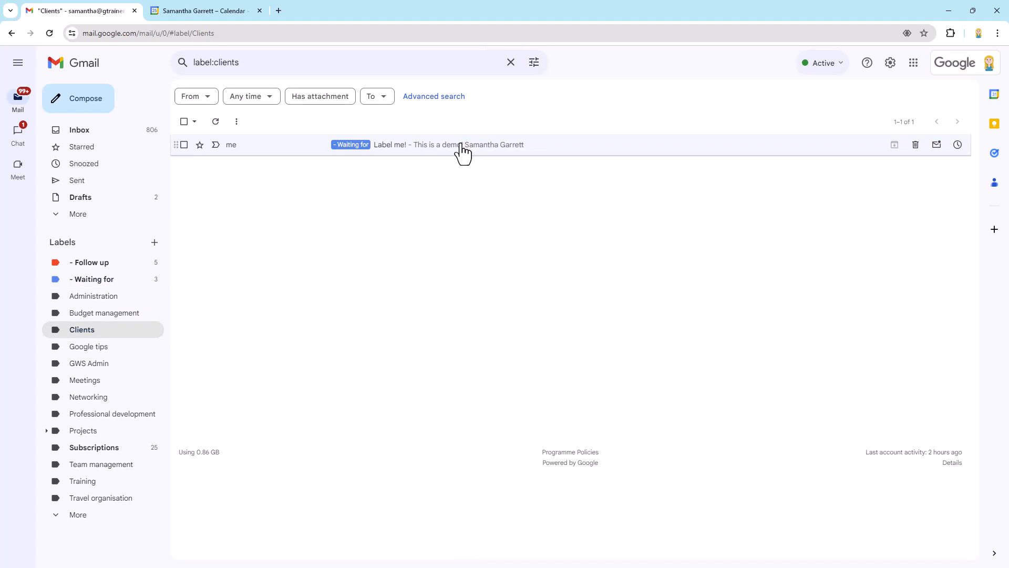